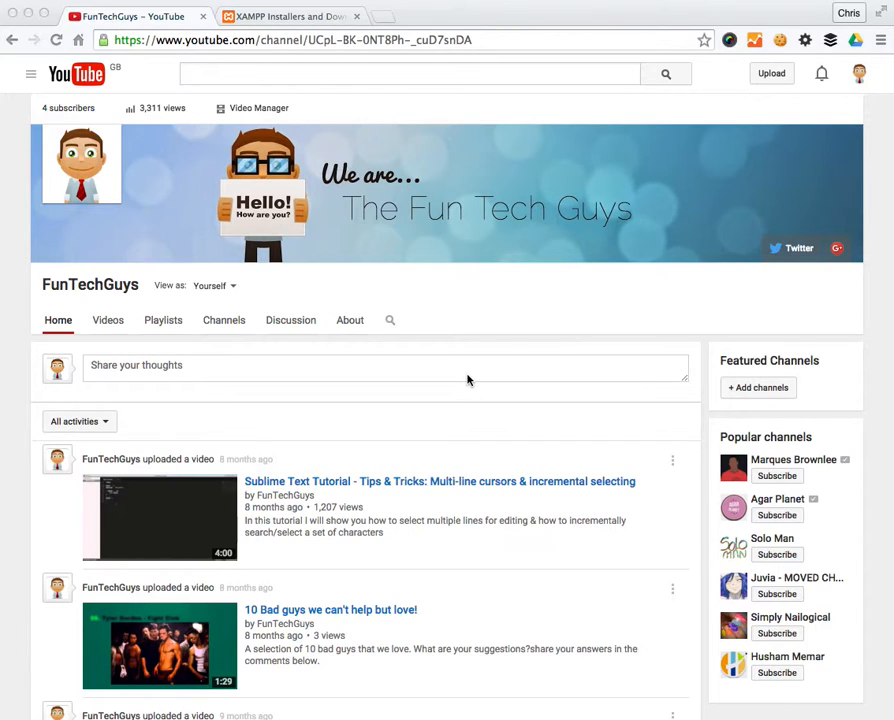
Step: Switch to the 'XAMPP Installers and Downloads' page on Apache Friends
click(290, 16)
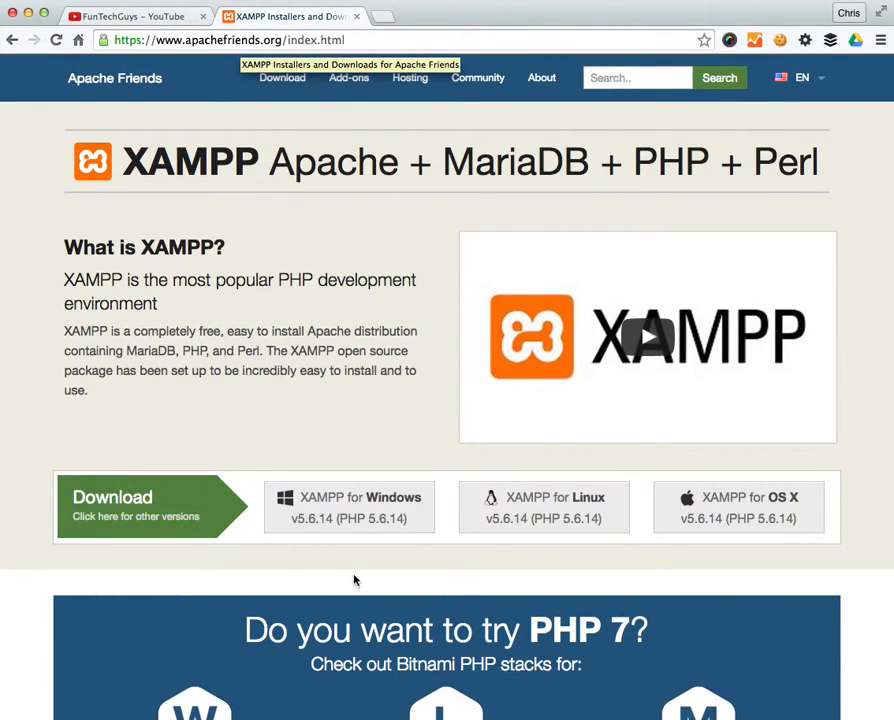
mouse_move(703, 512)
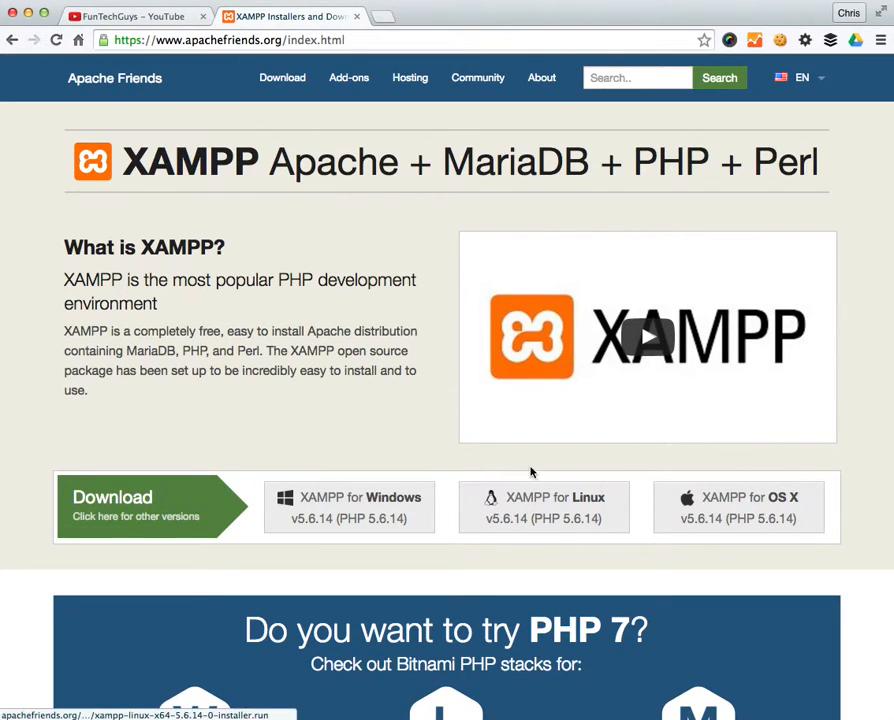
mouse_move(514, 470)
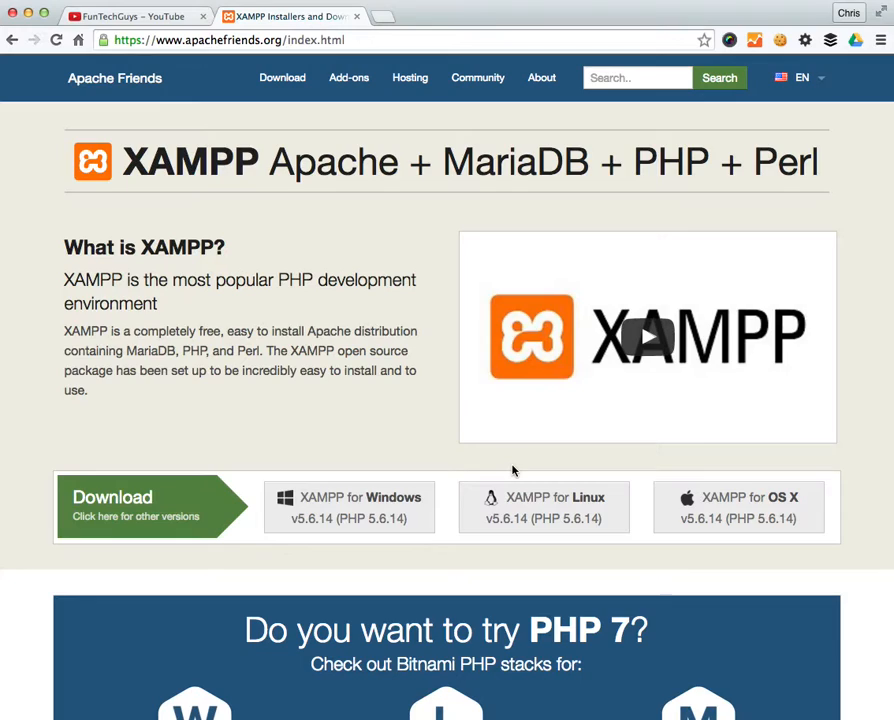
mouse_move(441, 634)
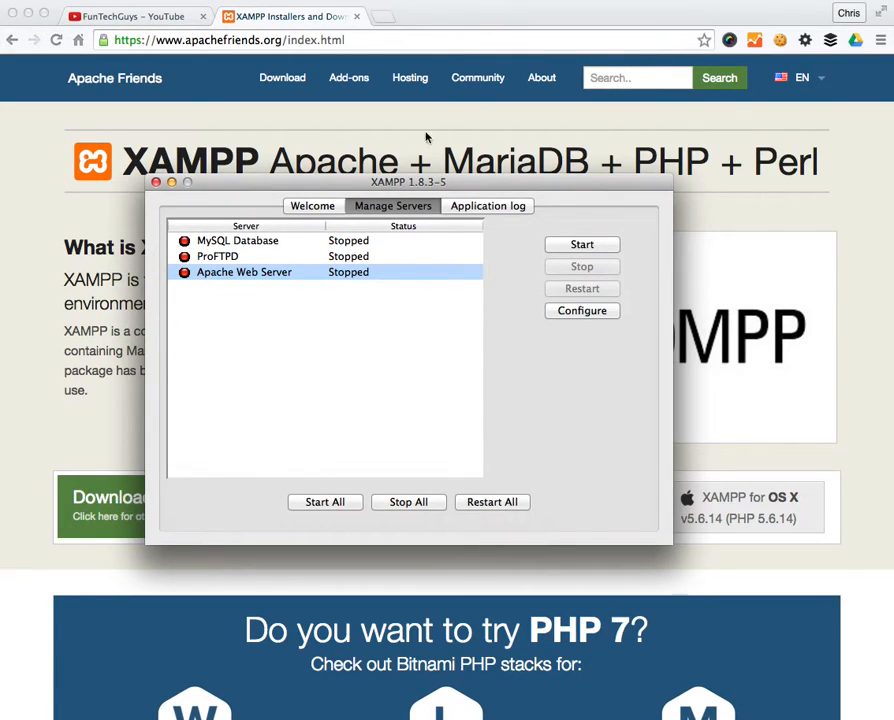
click(312, 205)
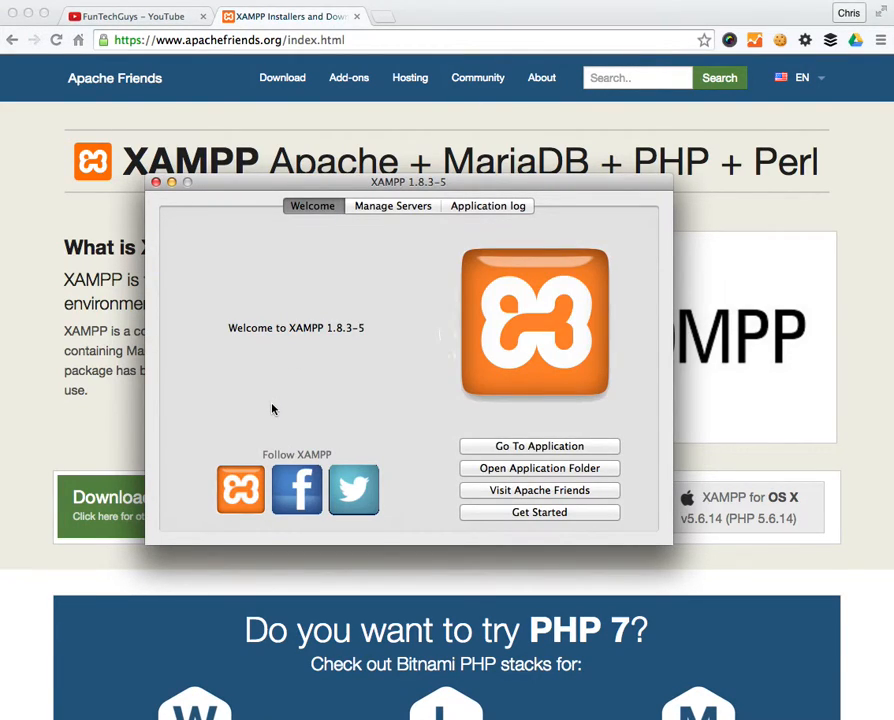
mouse_move(491, 335)
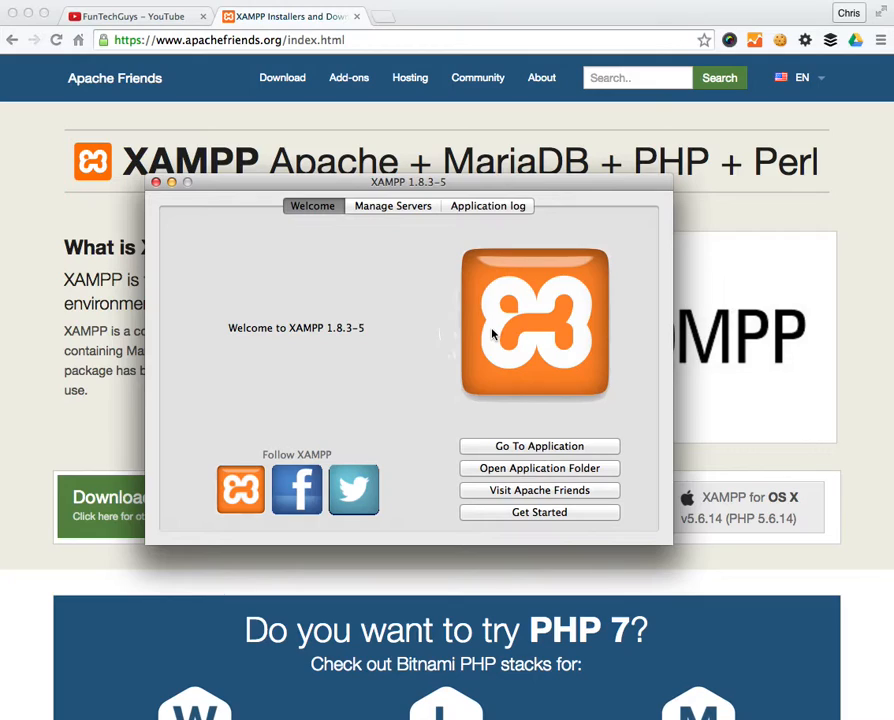
mouse_move(405, 243)
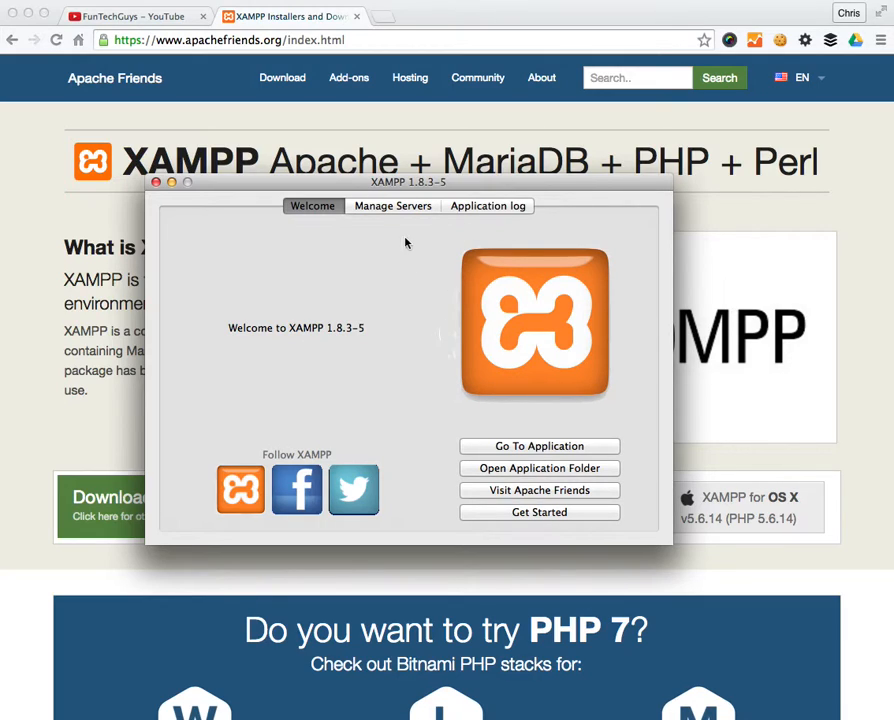
mouse_move(408, 210)
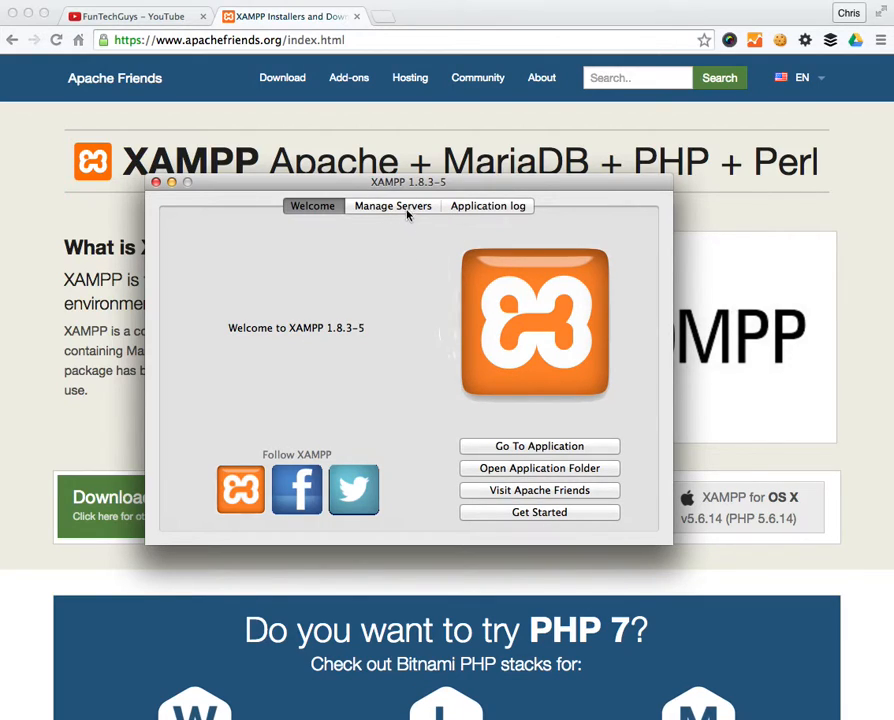
click(392, 205)
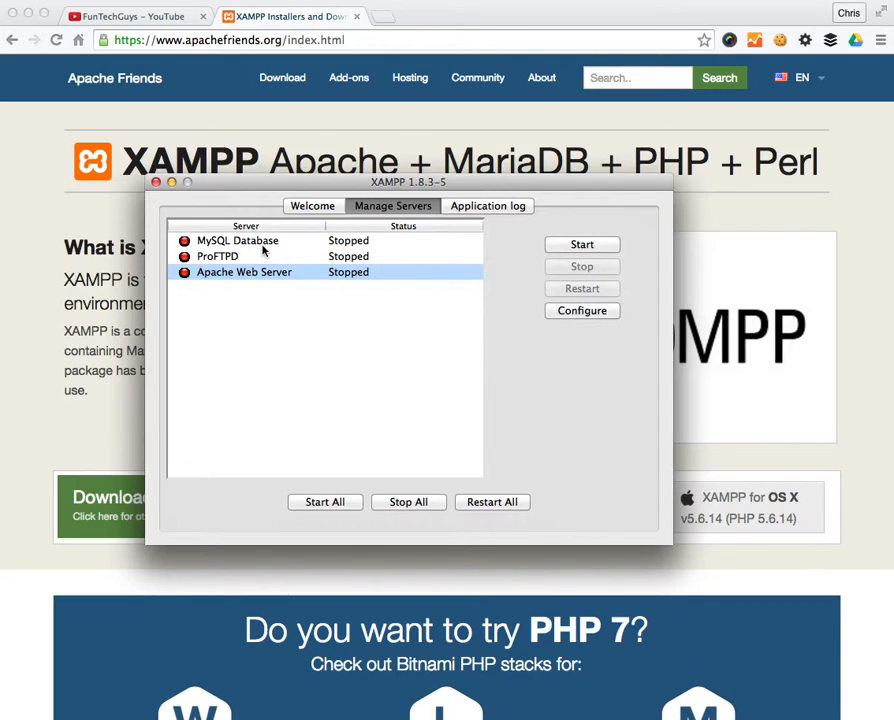
click(238, 240)
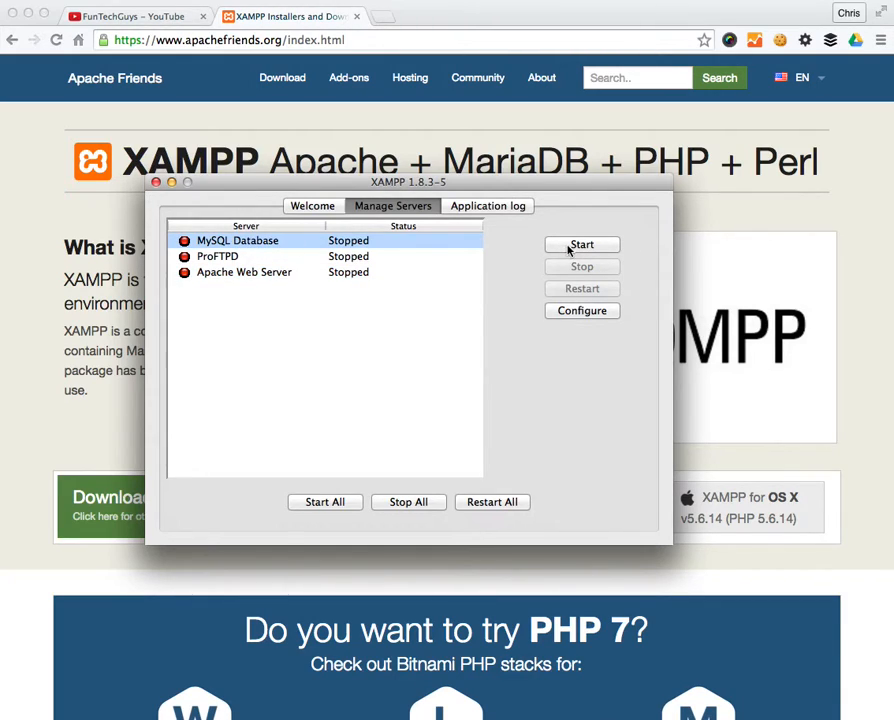
mouse_move(535, 242)
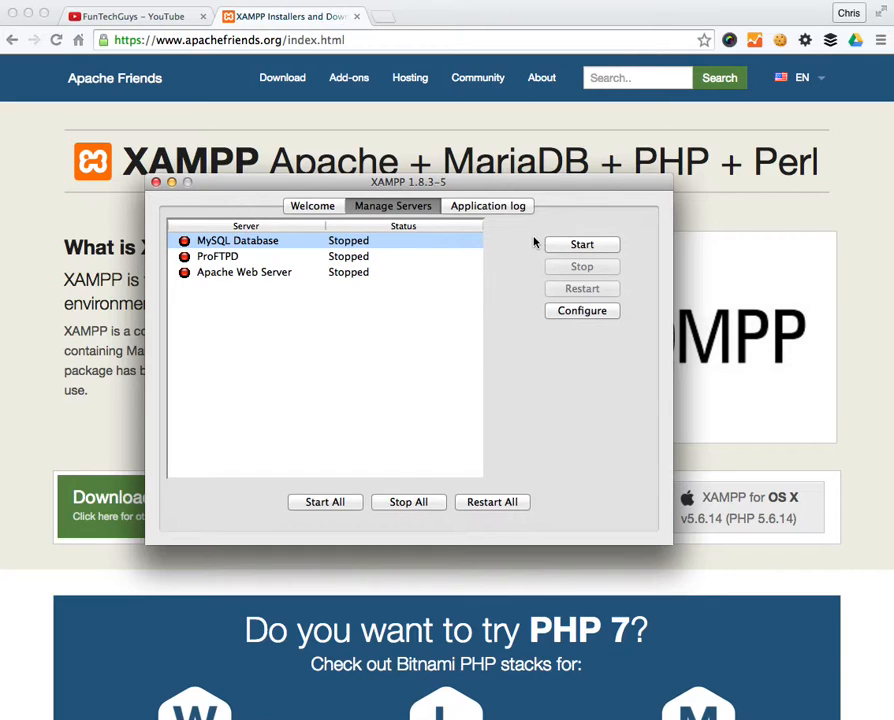
Step: Return to XAMPP's Welcome overview and show the application folder with xamppfiles in Finder
click(312, 205)
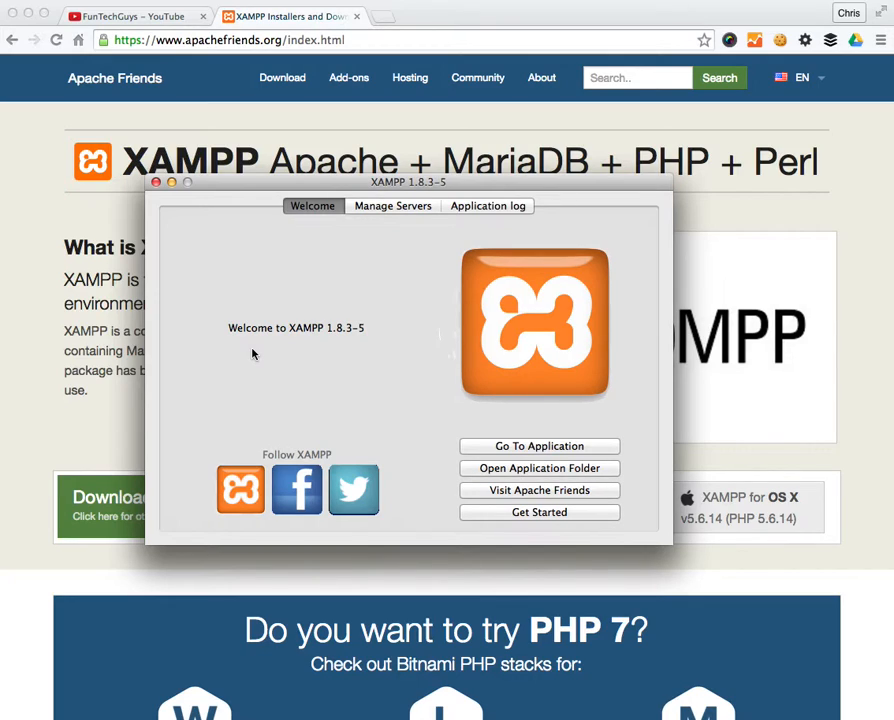
mouse_move(547, 468)
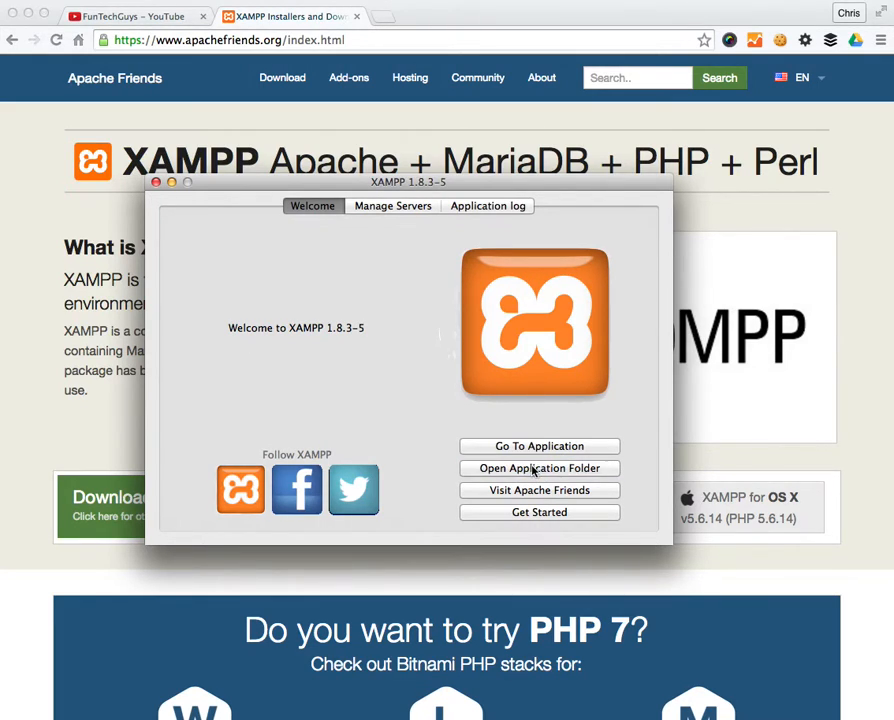
click(539, 468)
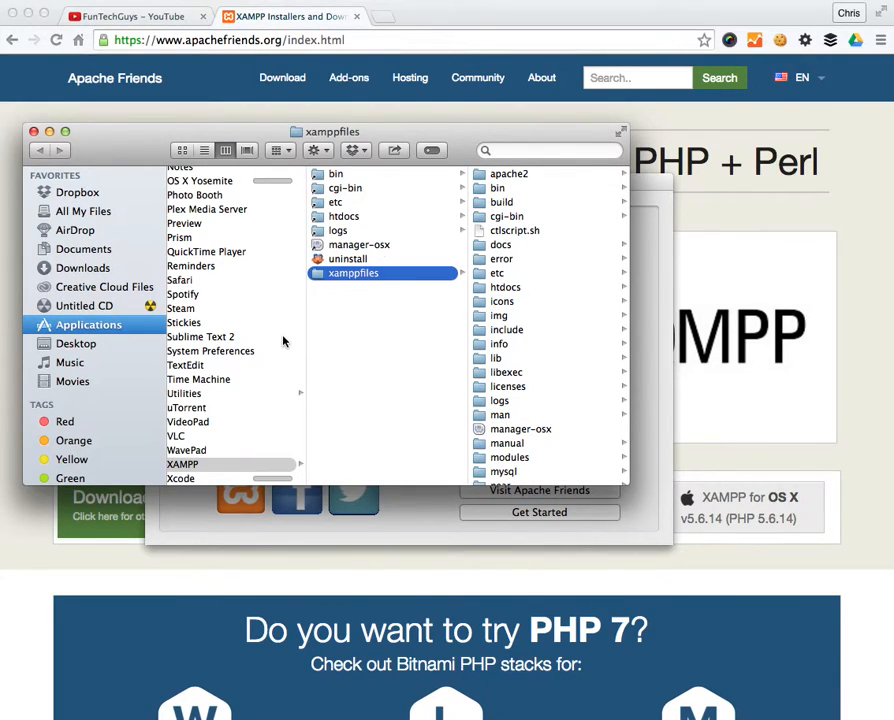
mouse_move(196, 450)
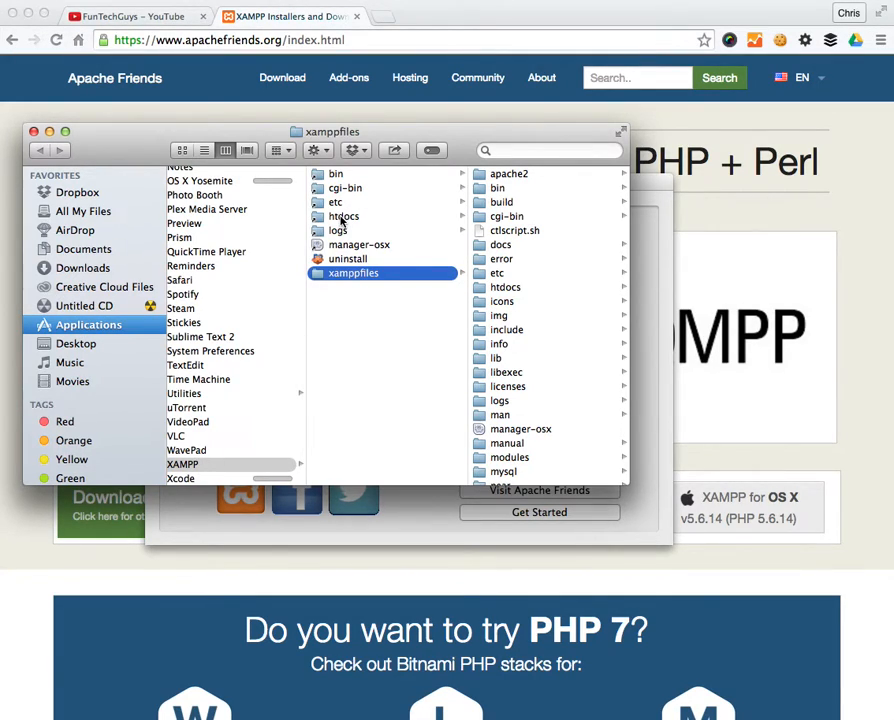
Step: Show the htdocs contents: index.php, tutorials, users, webalizer and xampp folders
click(343, 216)
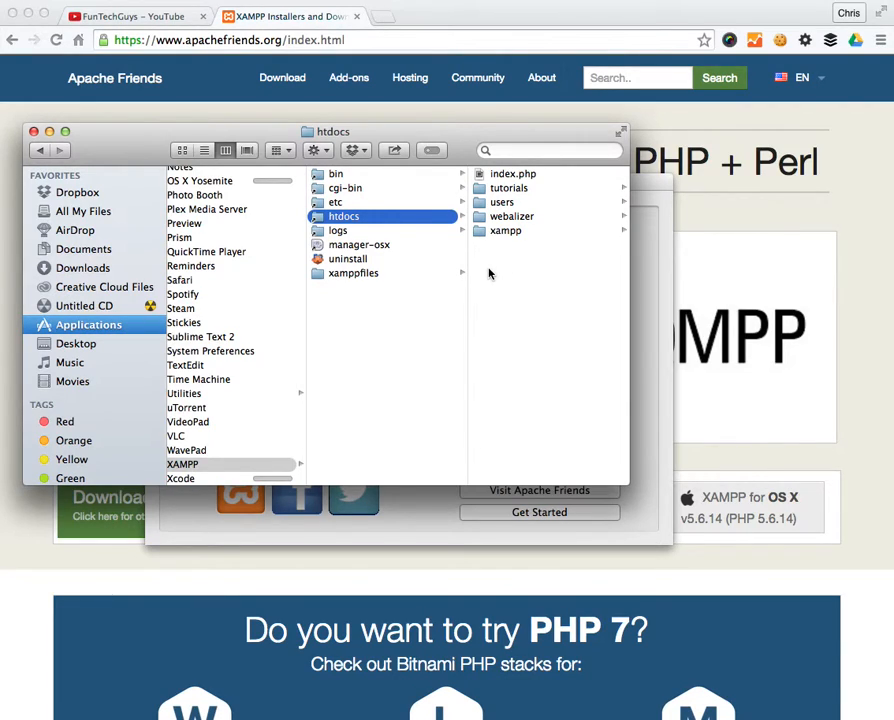
mouse_move(518, 195)
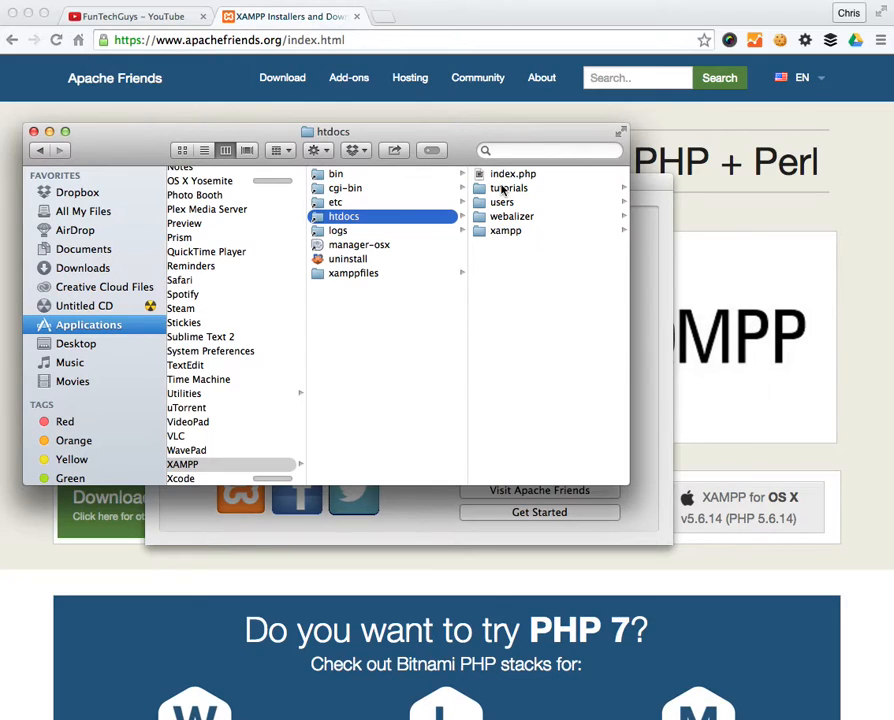
mouse_move(483, 121)
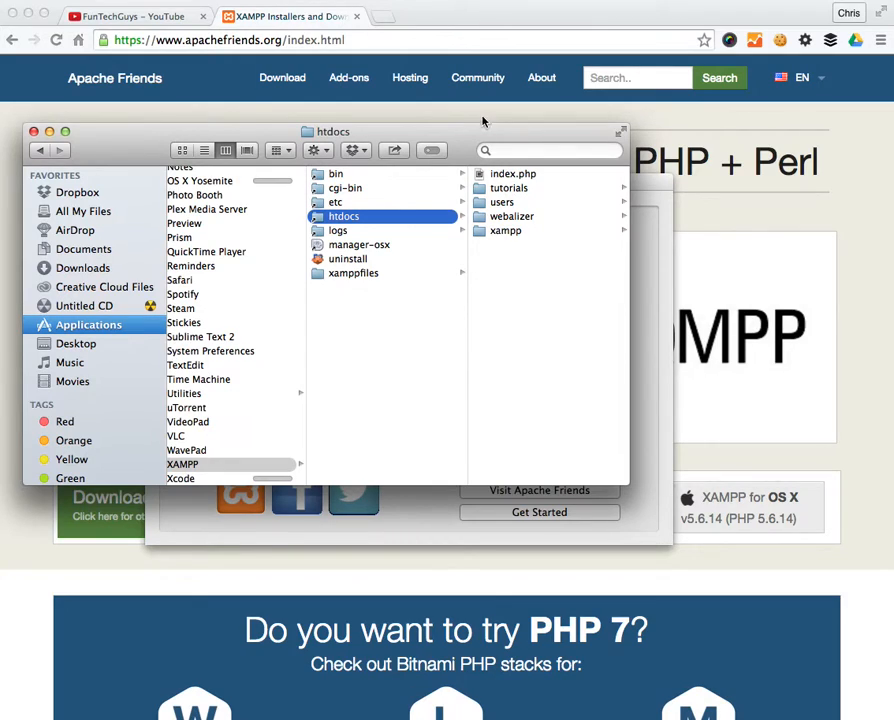
mouse_move(385, 21)
text(php.e)
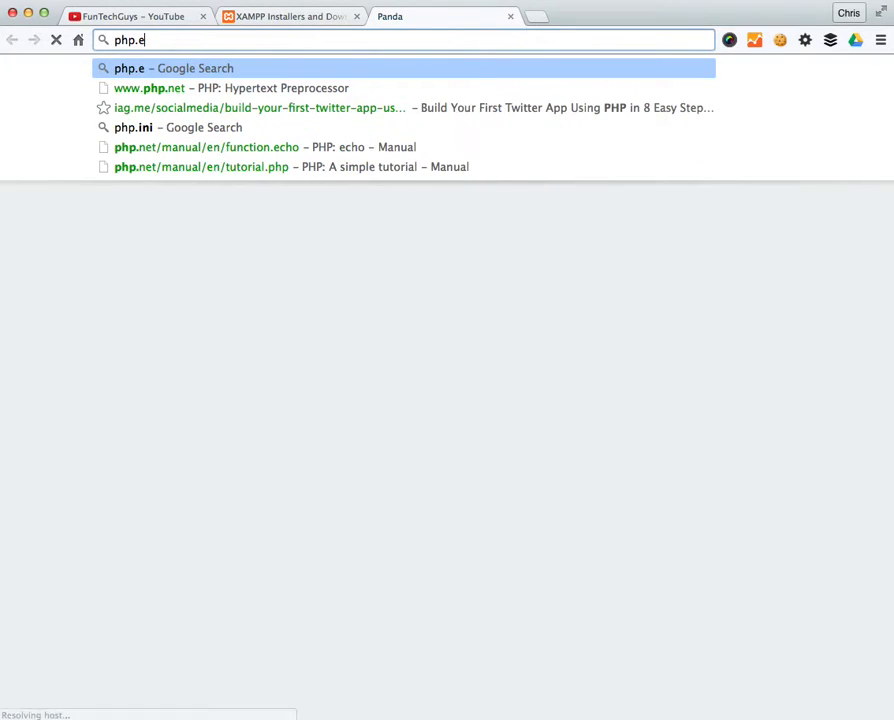
click(149, 88)
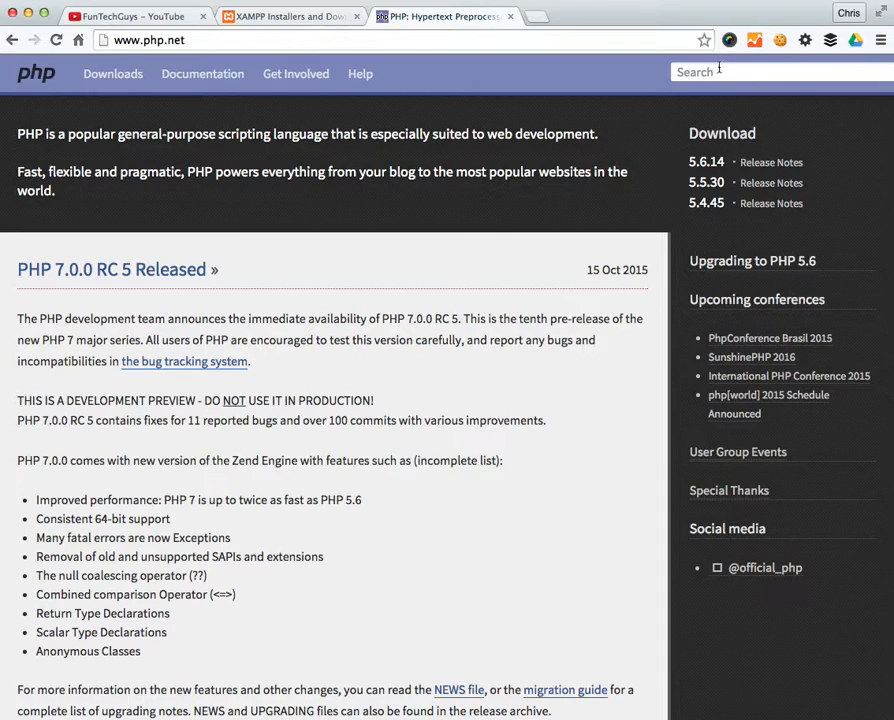
Step: Search php.net for 'echo' and scroll its manual page down to the examples
text(echo)
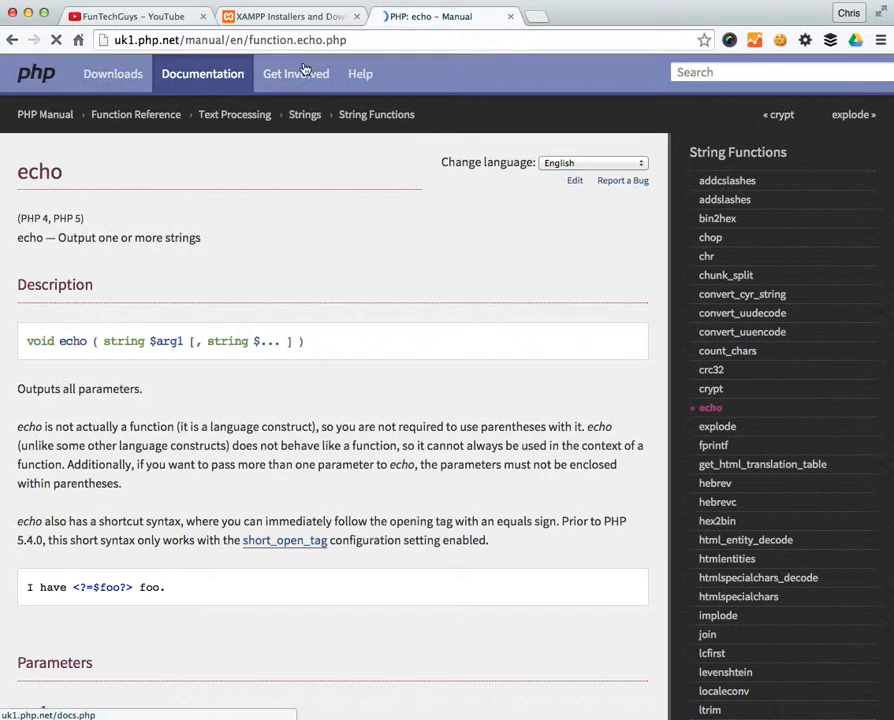
scroll(down, 3)
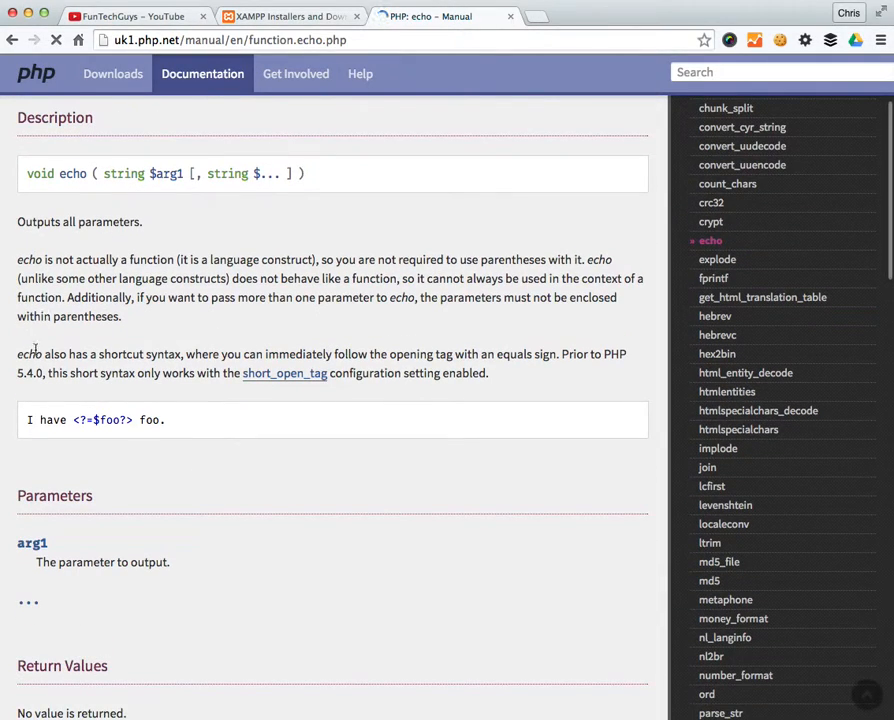
scroll(down, 3)
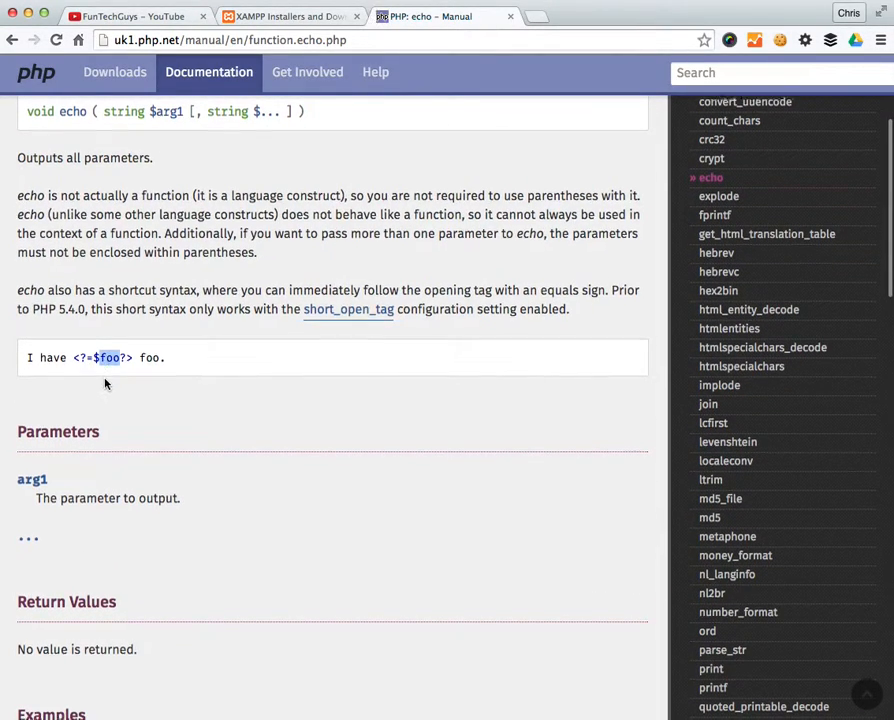
scroll(down, 3)
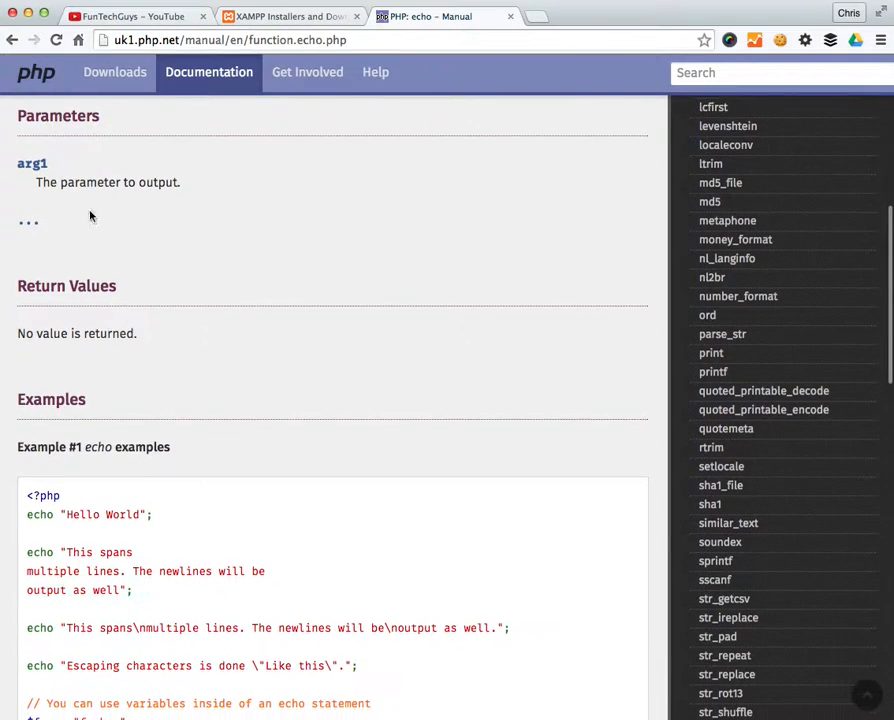
scroll(down, 3)
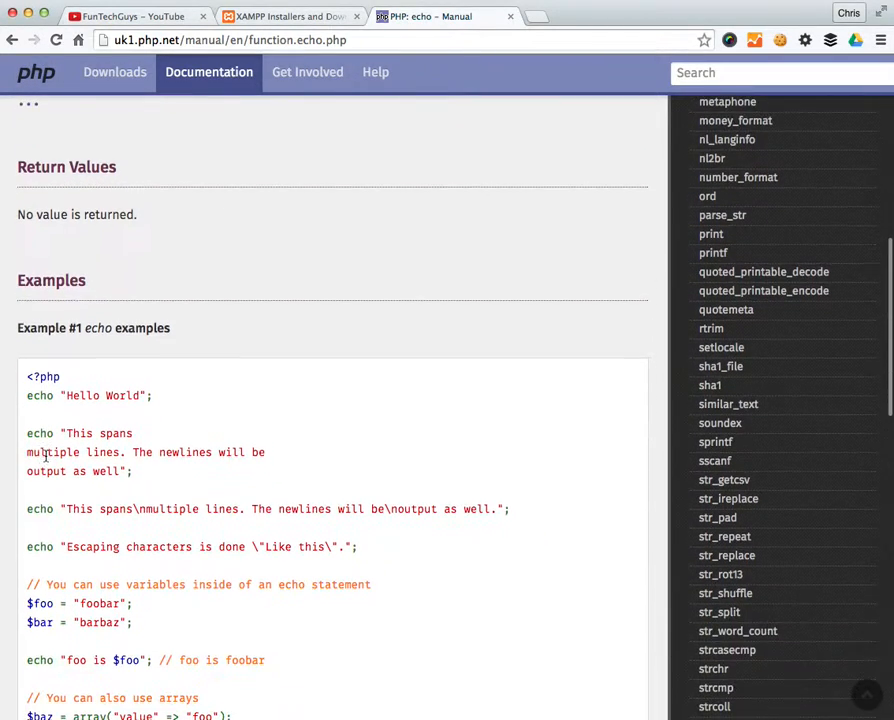
scroll(down, 3)
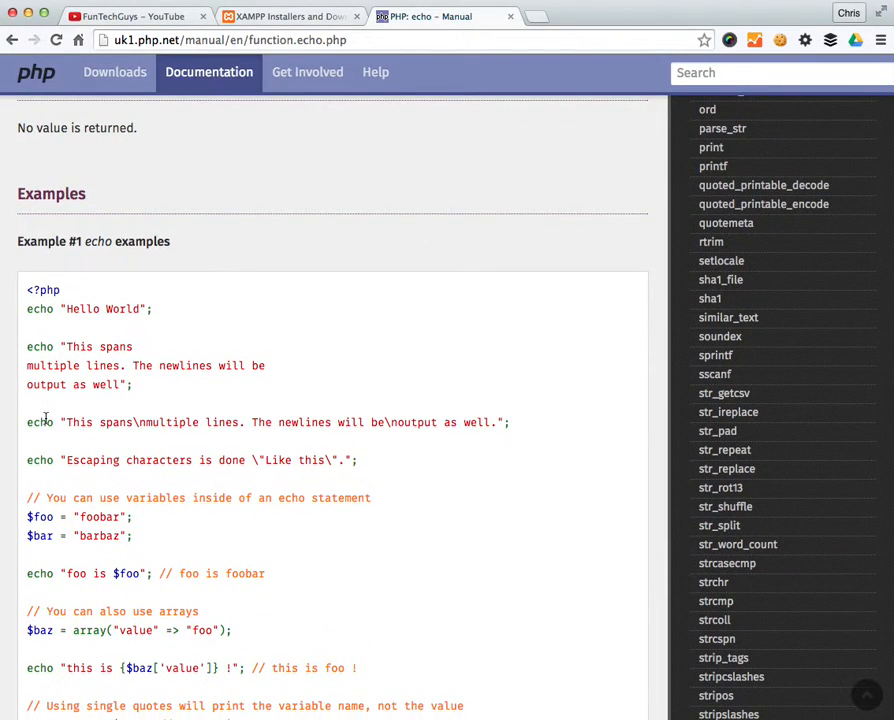